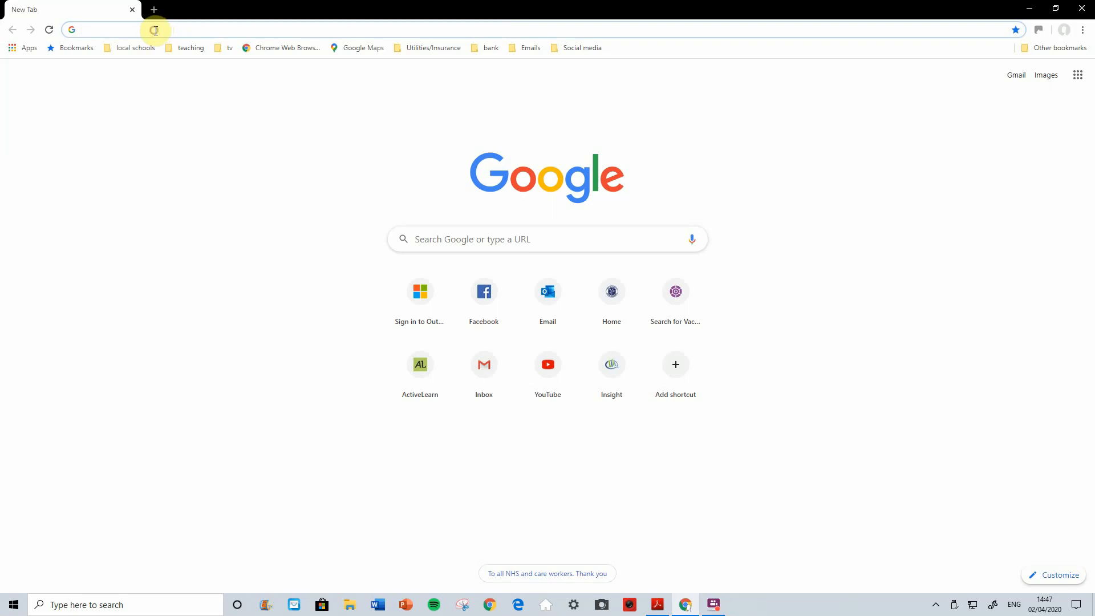
Search 'purple mash' from the Chrome address bar to reach the Purple Mash site.
type("purple mash")
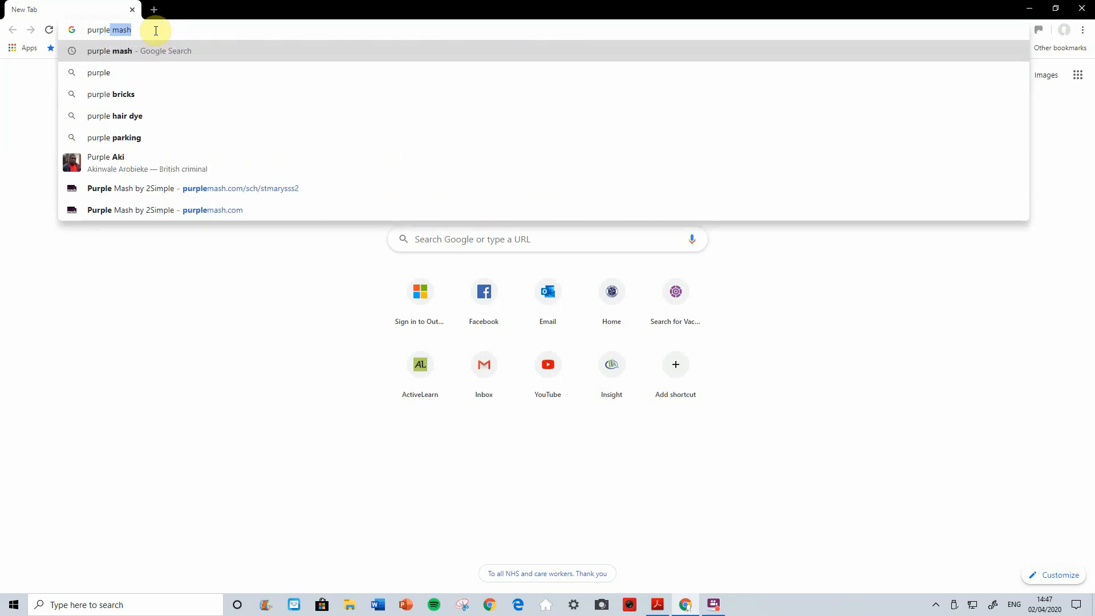
key("Return")
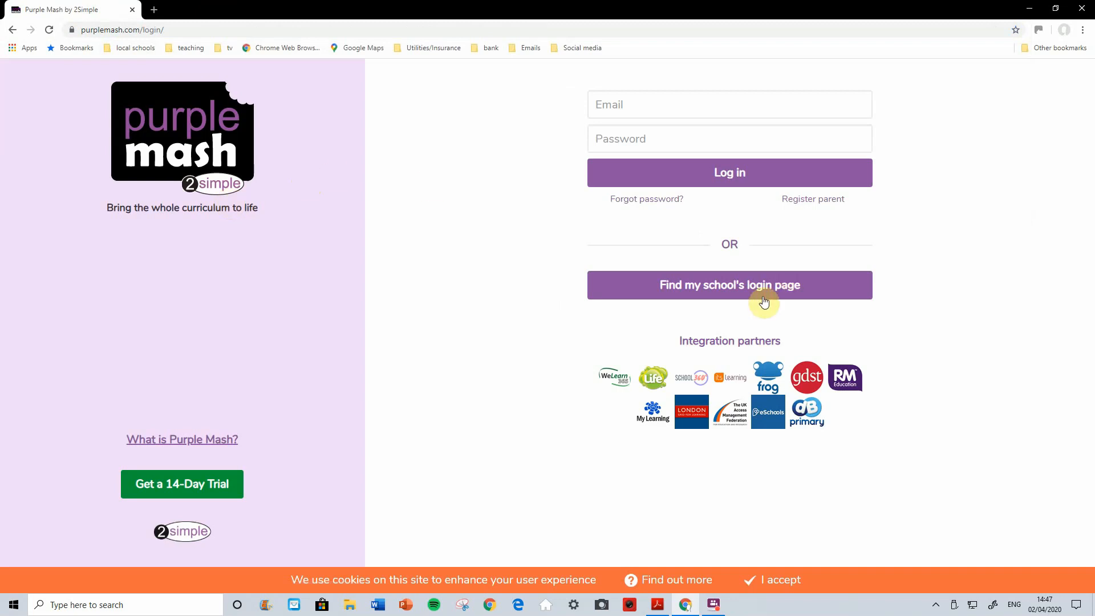
Search for 'St Marys Prittlewell' and go to that school's portal.
left_click(728, 285)
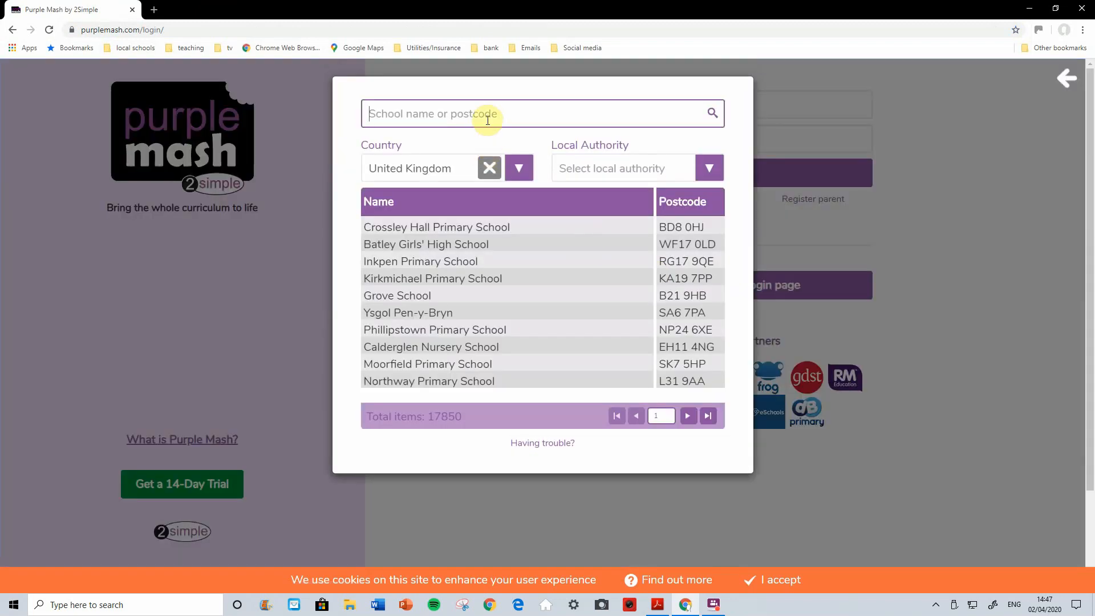
type("St")
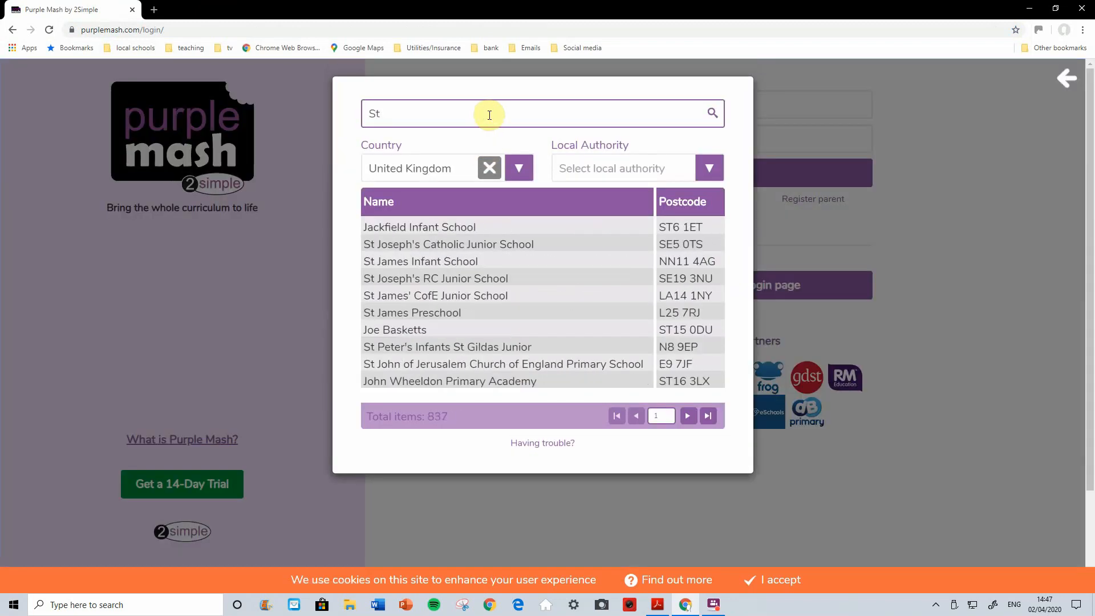
type("Marys Pr")
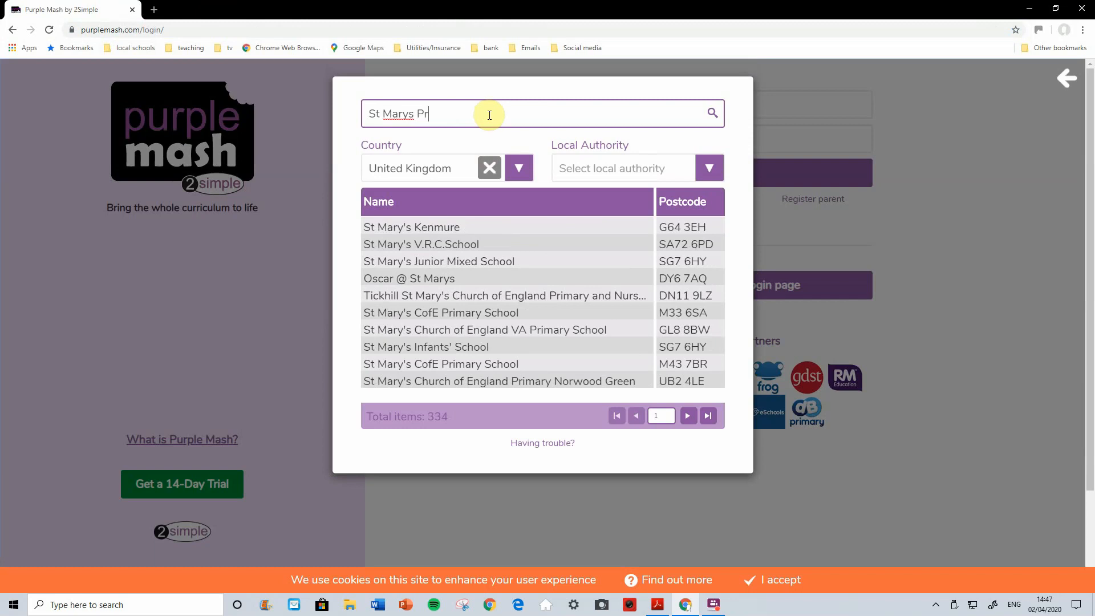
type("tt")
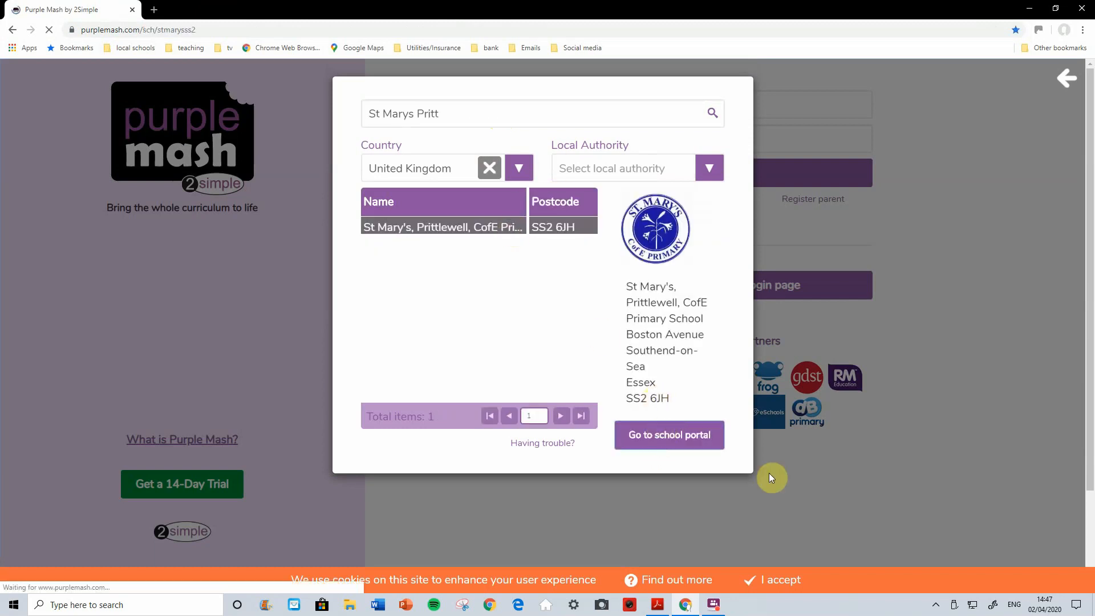
left_click(668, 434)
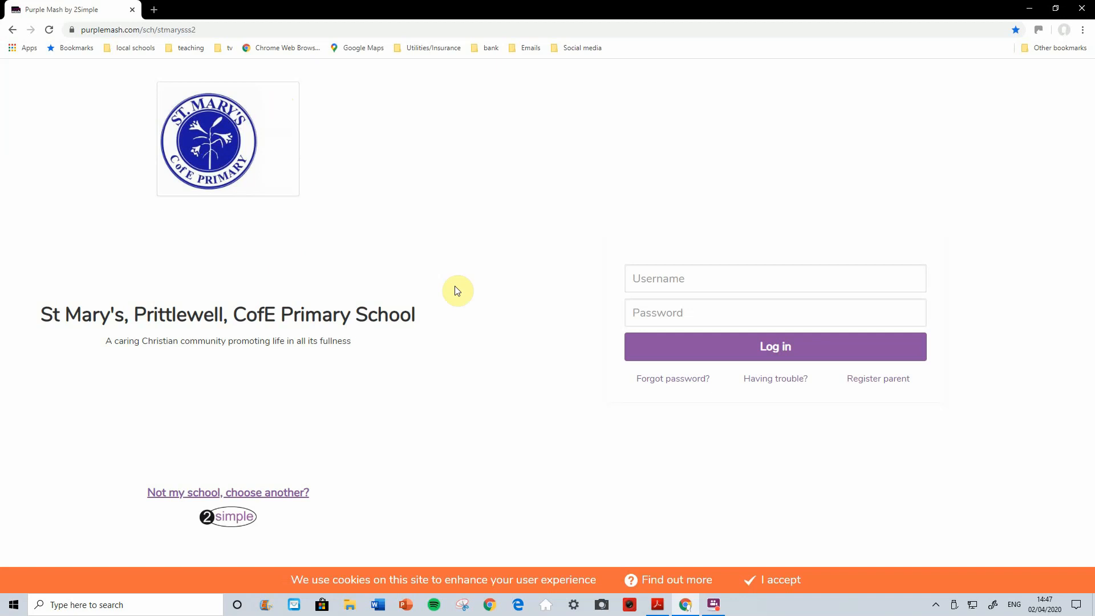
mouse_move(285, 366)
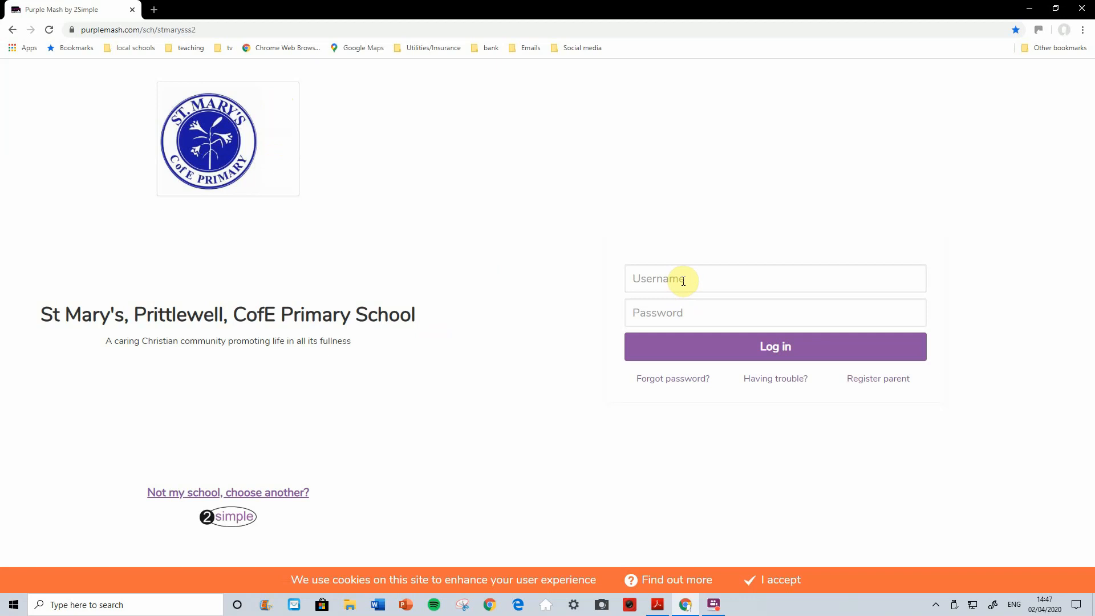
Log in with the autofilled 'Aar…' username and saved password.
type("Aar")
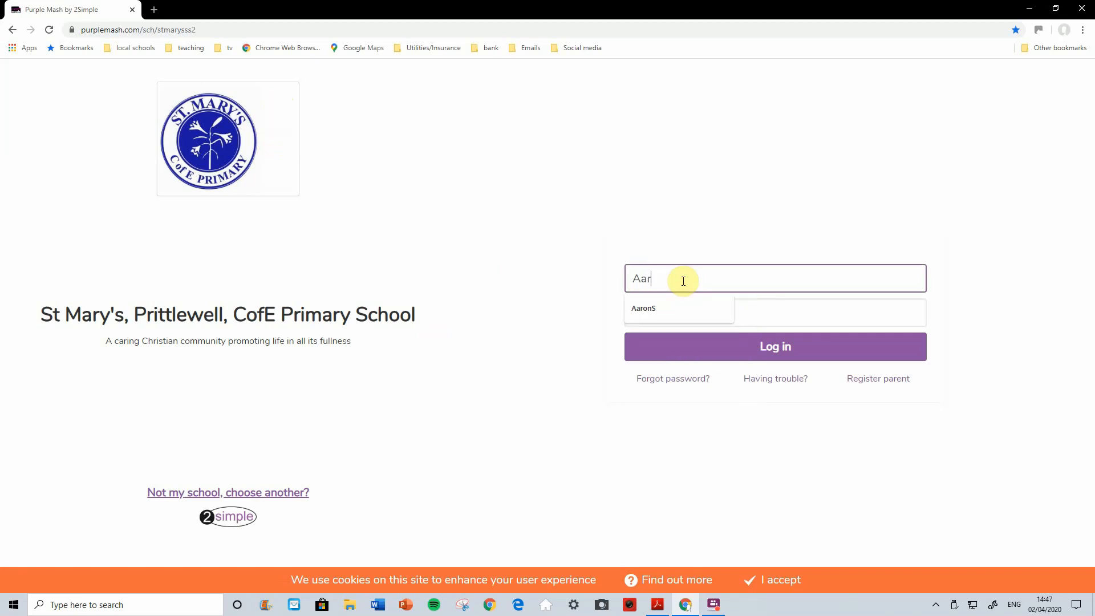
left_click(641, 308)
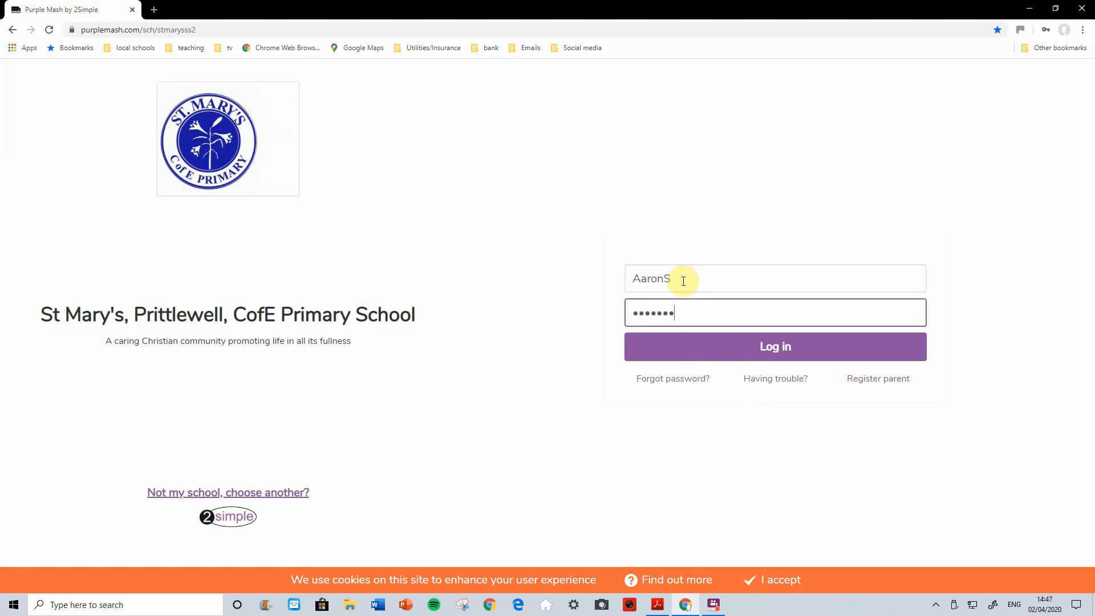
left_click(773, 346)
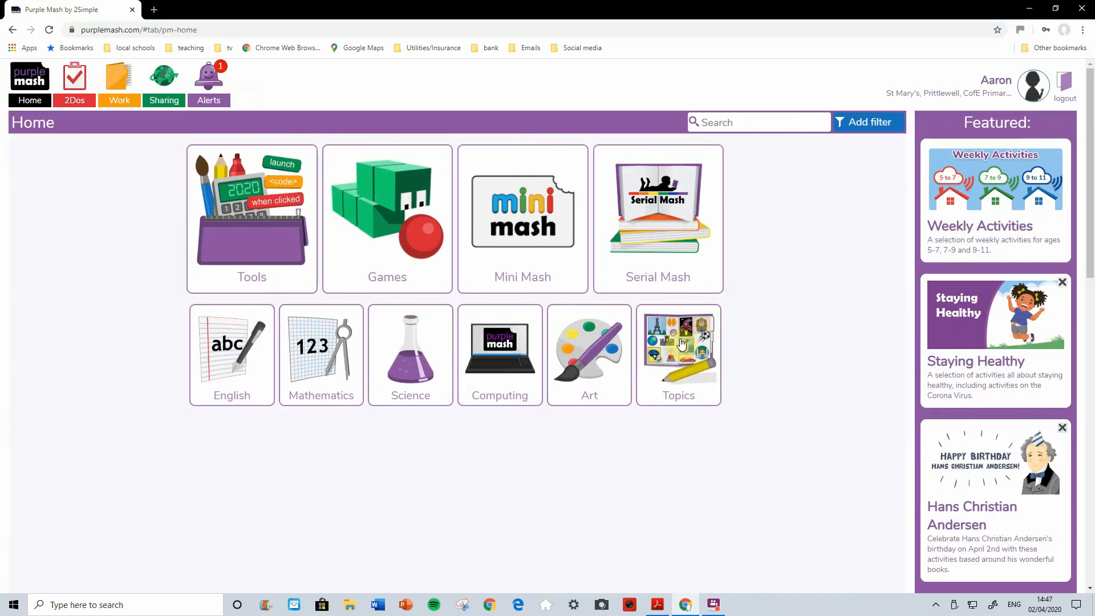
mouse_move(444, 102)
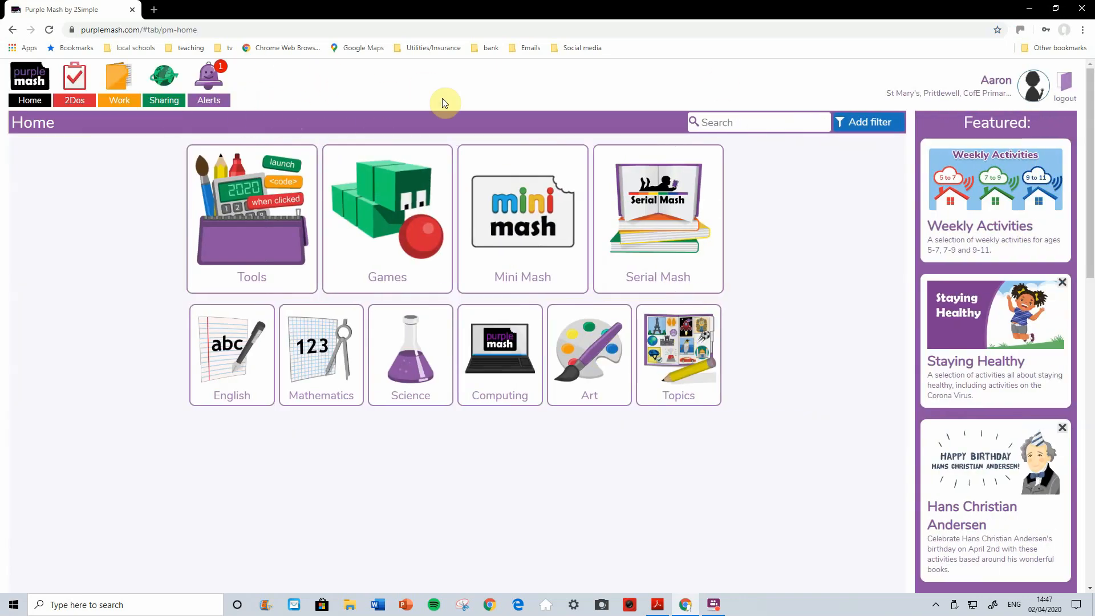
mouse_move(403, 94)
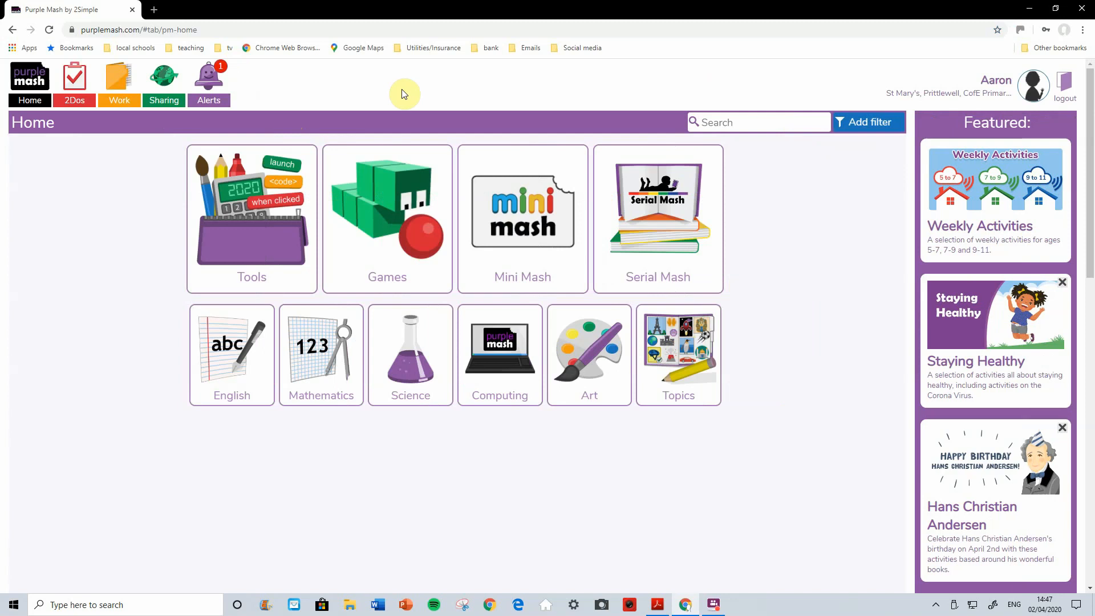
mouse_move(258, 100)
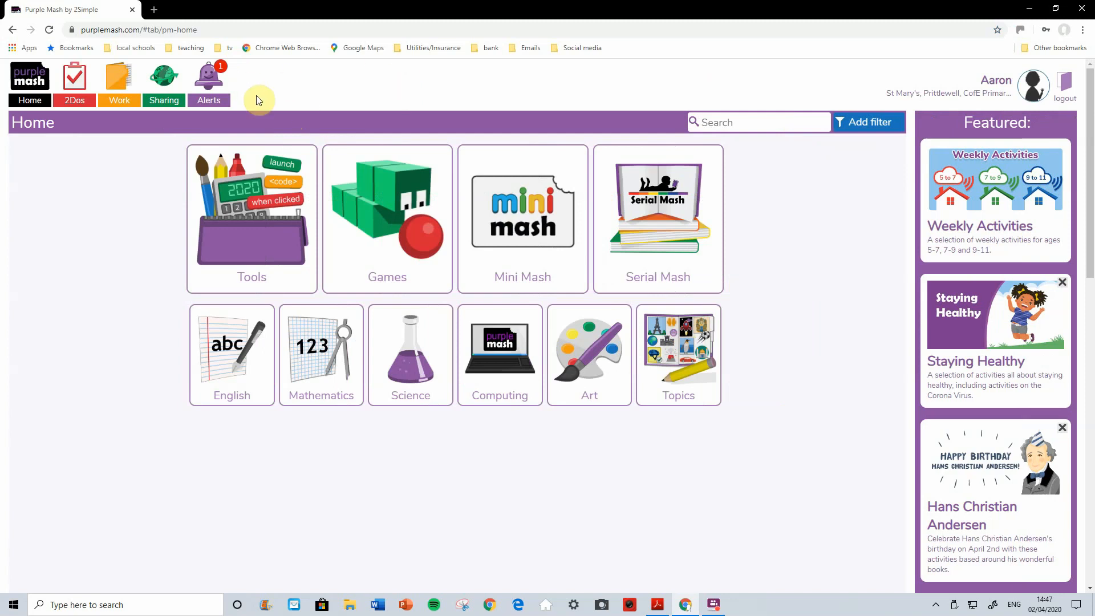
Open the Easter Egg 2do from the Alerts bell notification.
left_click(208, 76)
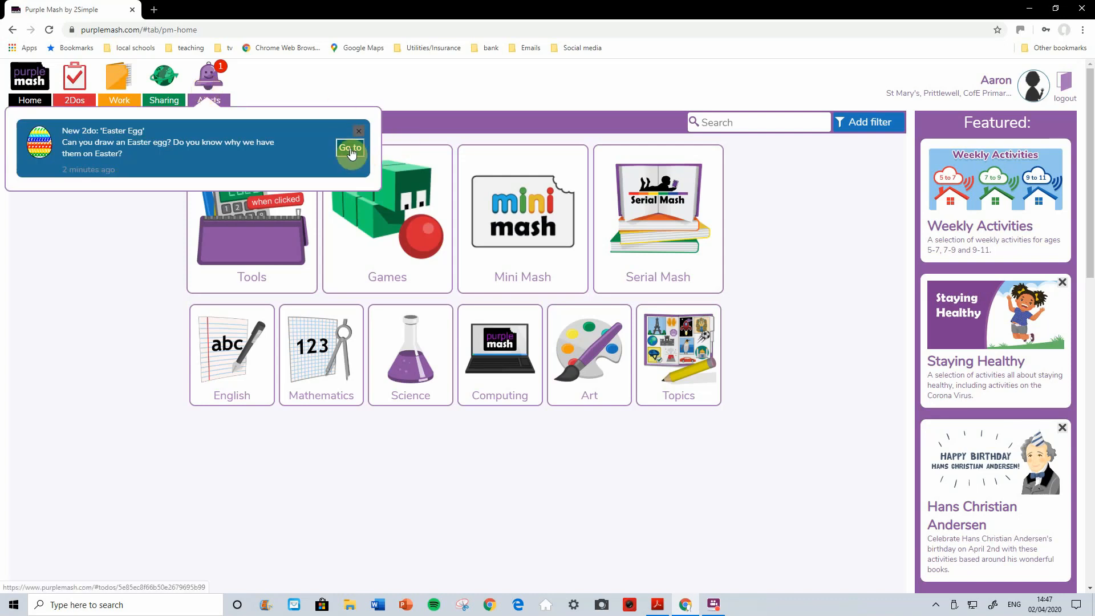
left_click(349, 148)
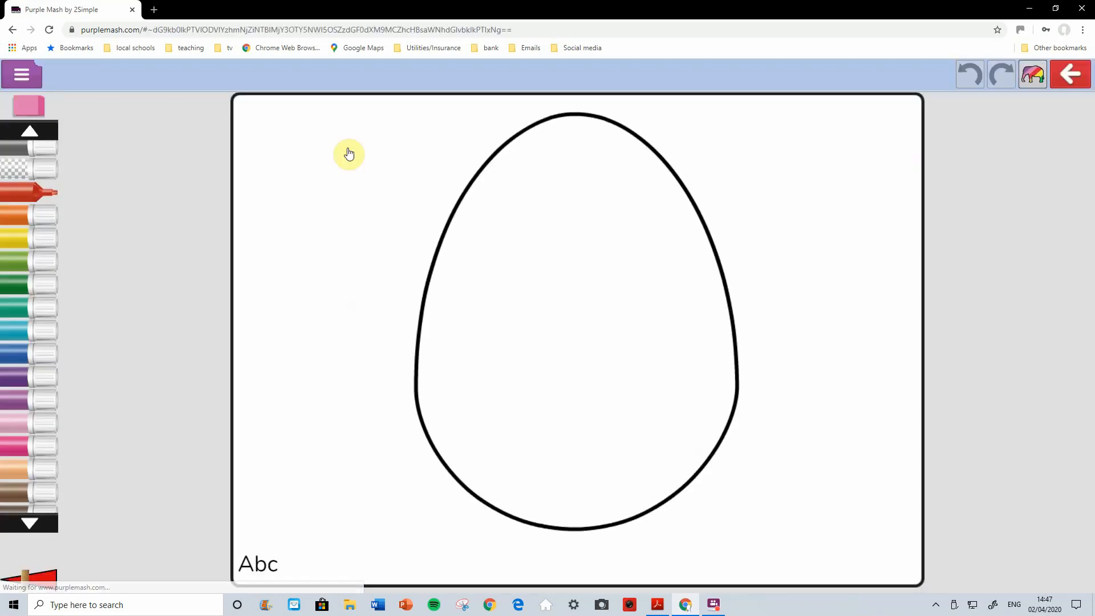
mouse_move(662, 377)
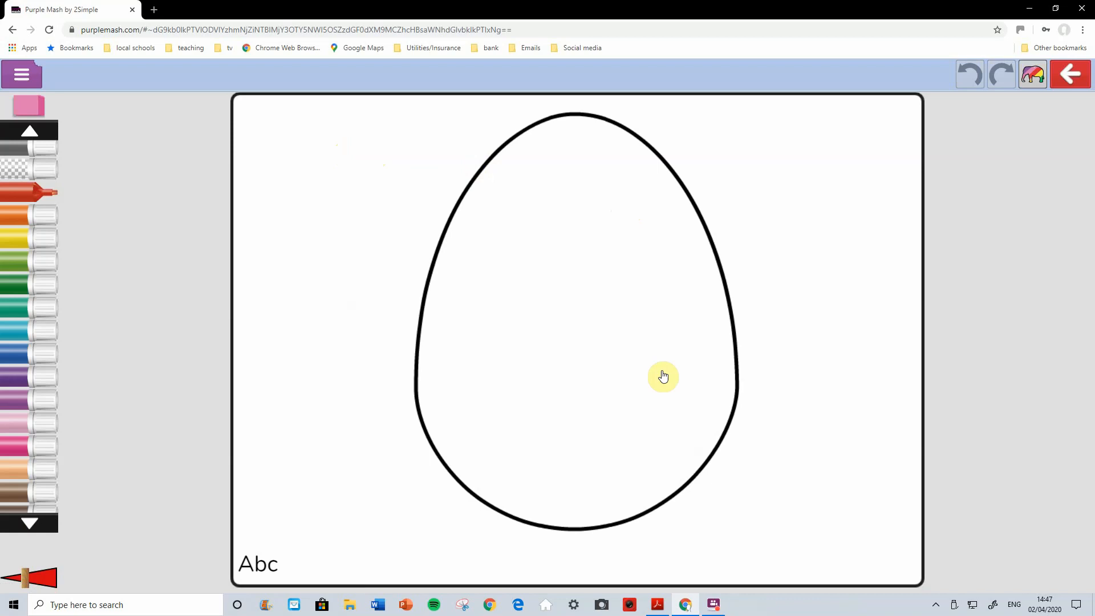
mouse_move(563, 249)
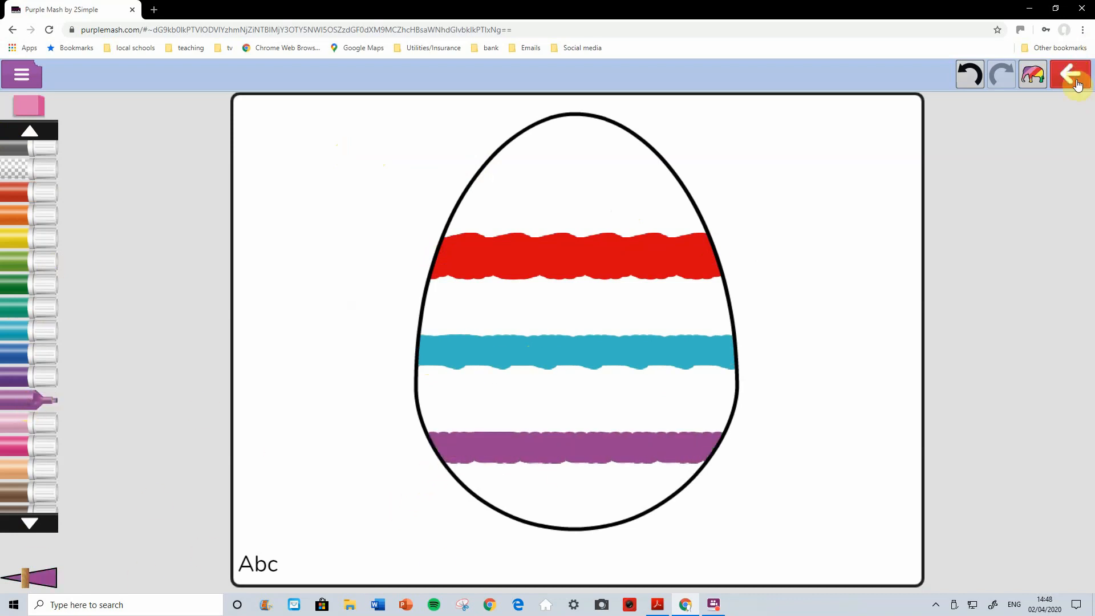
Leave the striped egg drawing with 'Save & exit', returning to the 2dos list.
left_click(1070, 73)
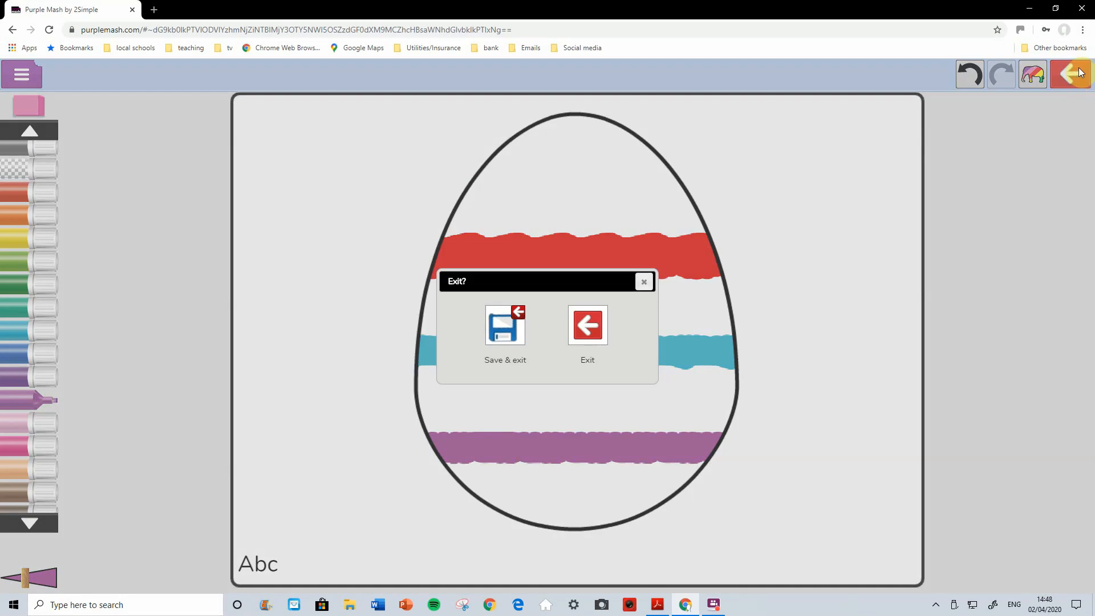
left_click(504, 324)
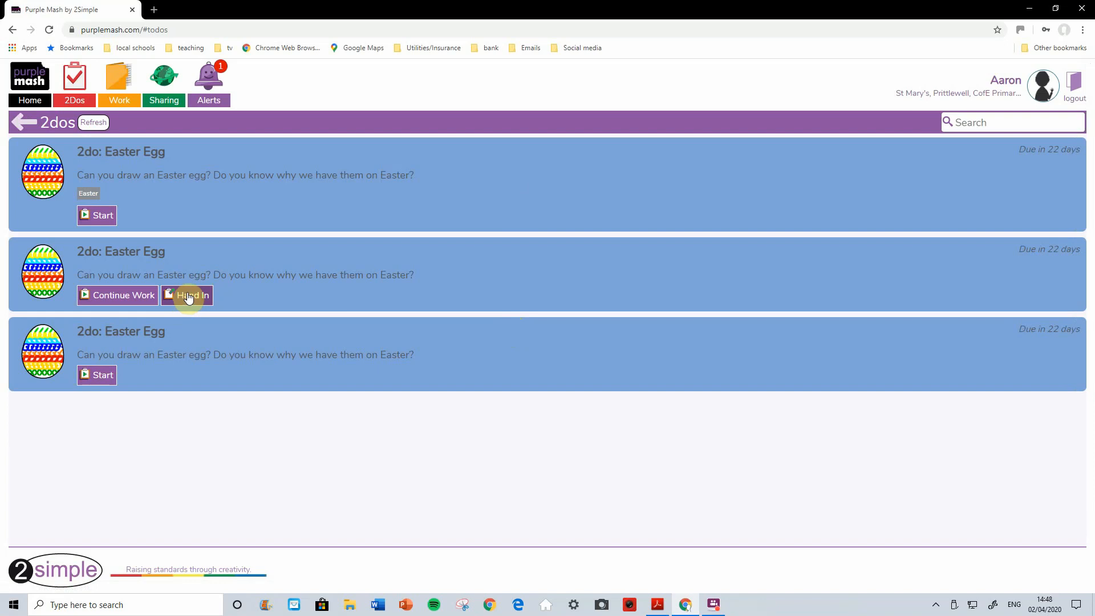
Write the note 'All done Miss!' and submit the Easter Egg 2do.
left_click(193, 295)
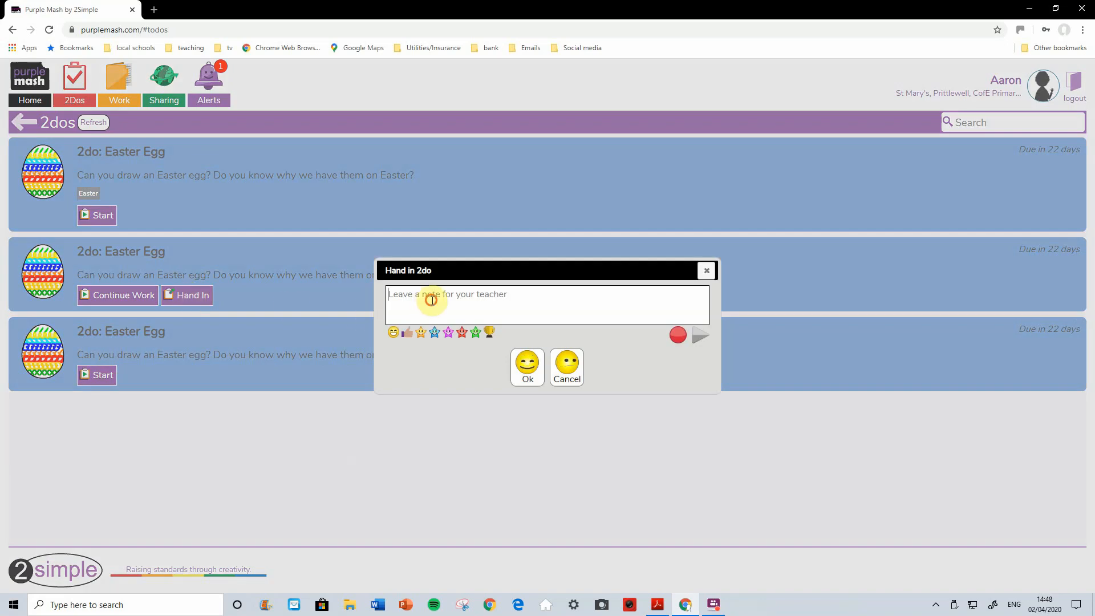
type("All done Miss!")
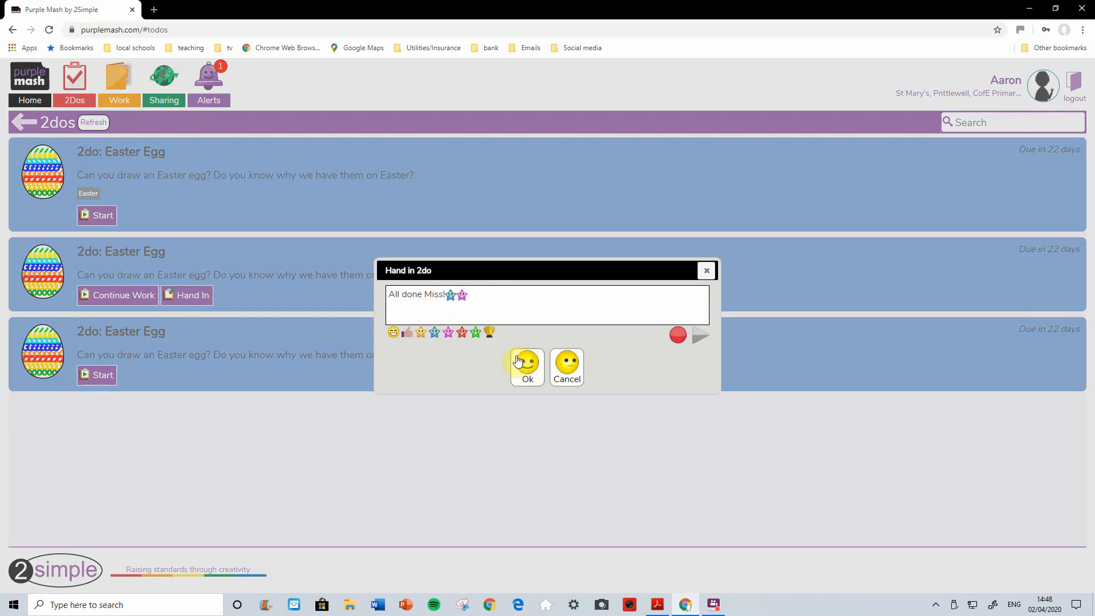
left_click(526, 366)
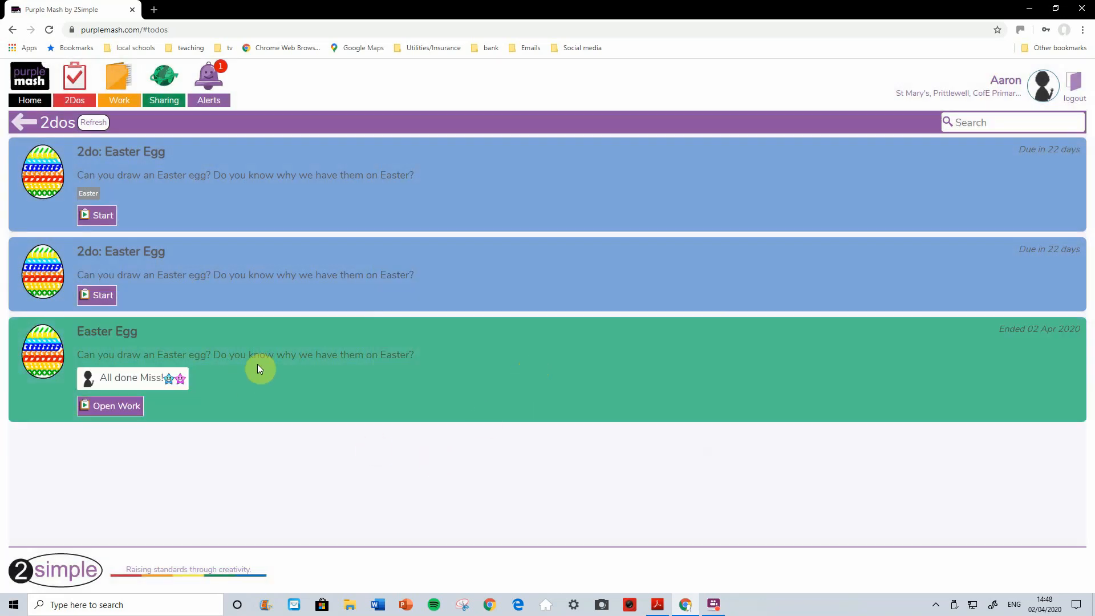
mouse_move(332, 402)
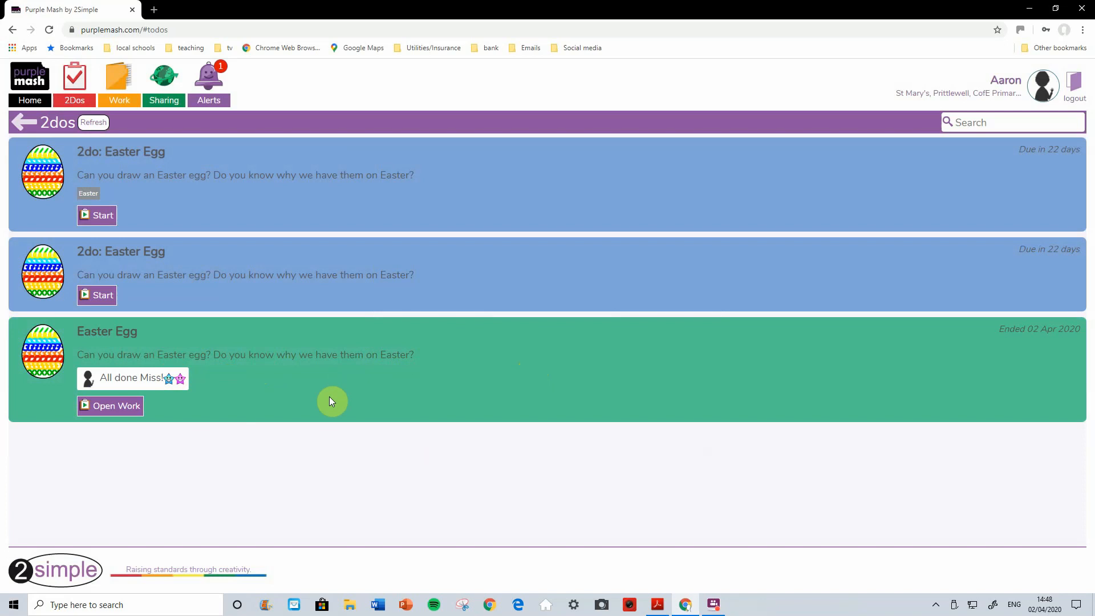
mouse_move(28, 77)
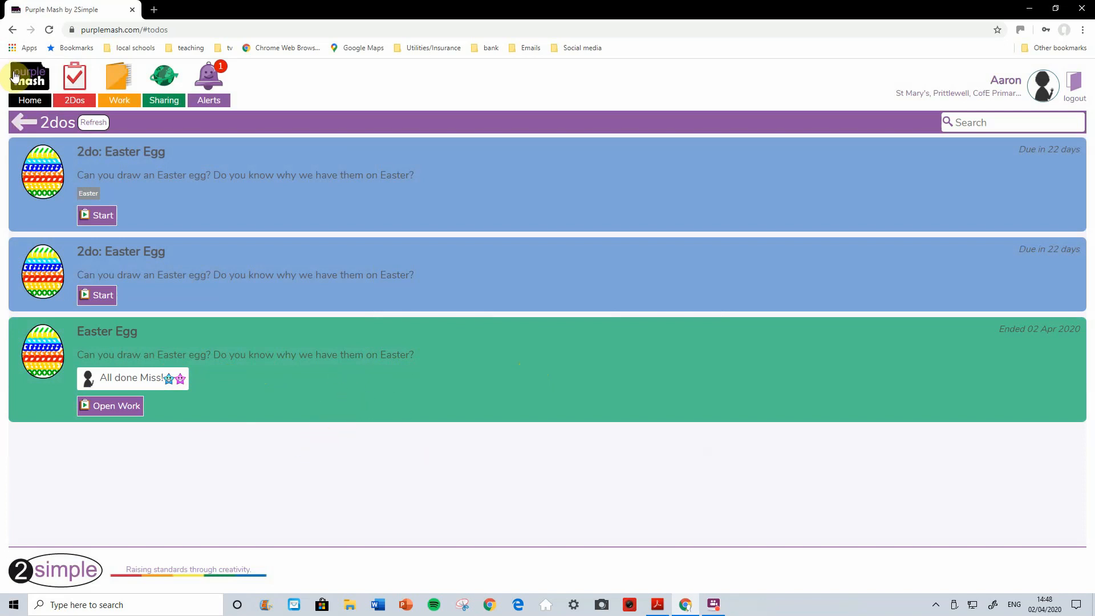
Return Home via the Purple Mash logo and open the Games tile.
left_click(29, 84)
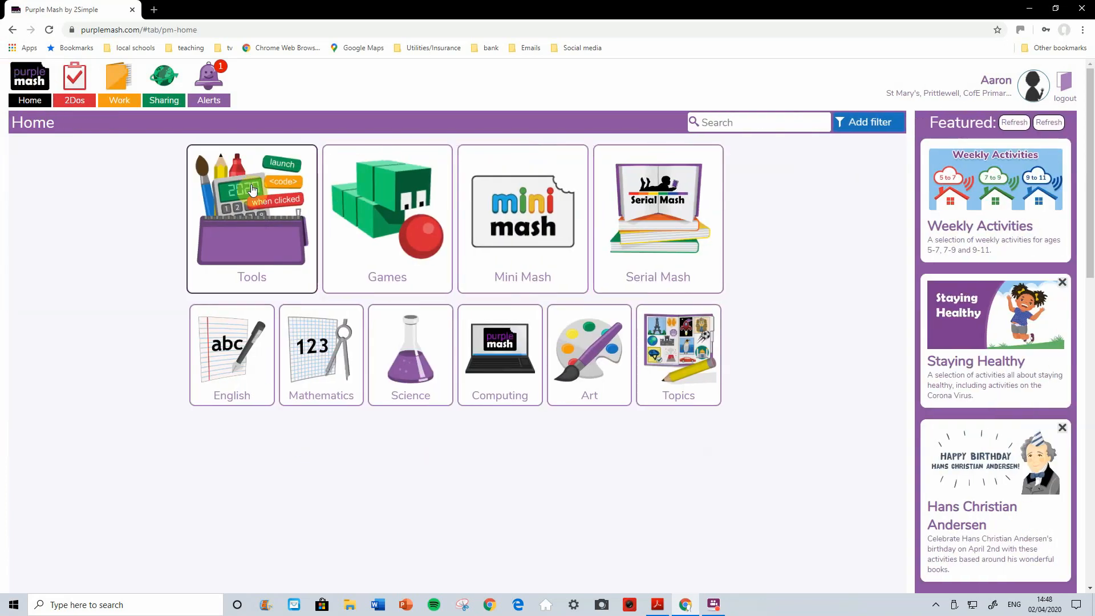
mouse_move(349, 210)
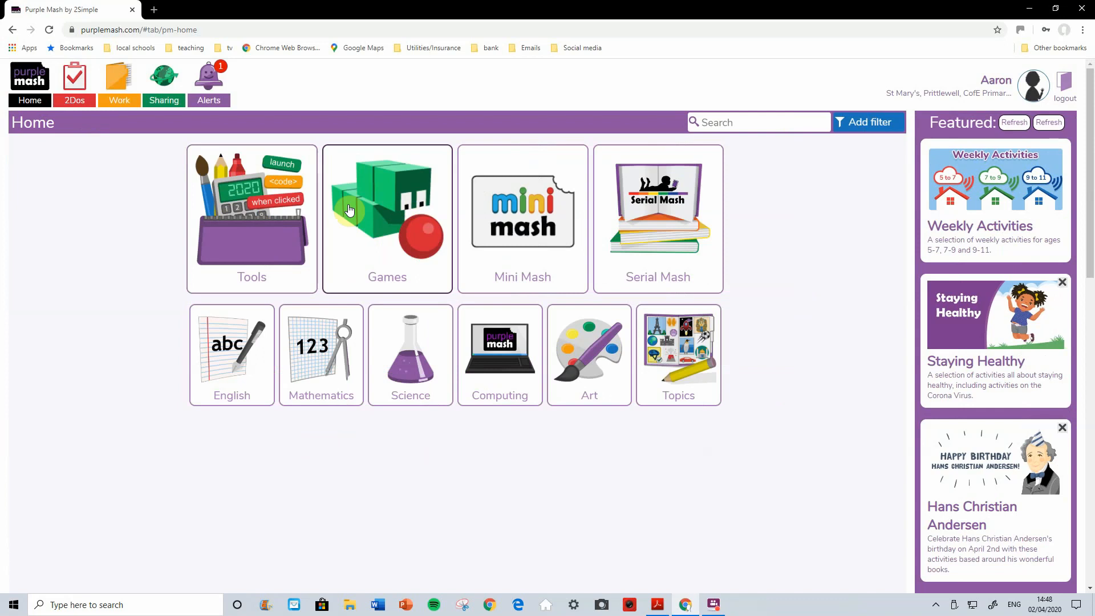
left_click(387, 210)
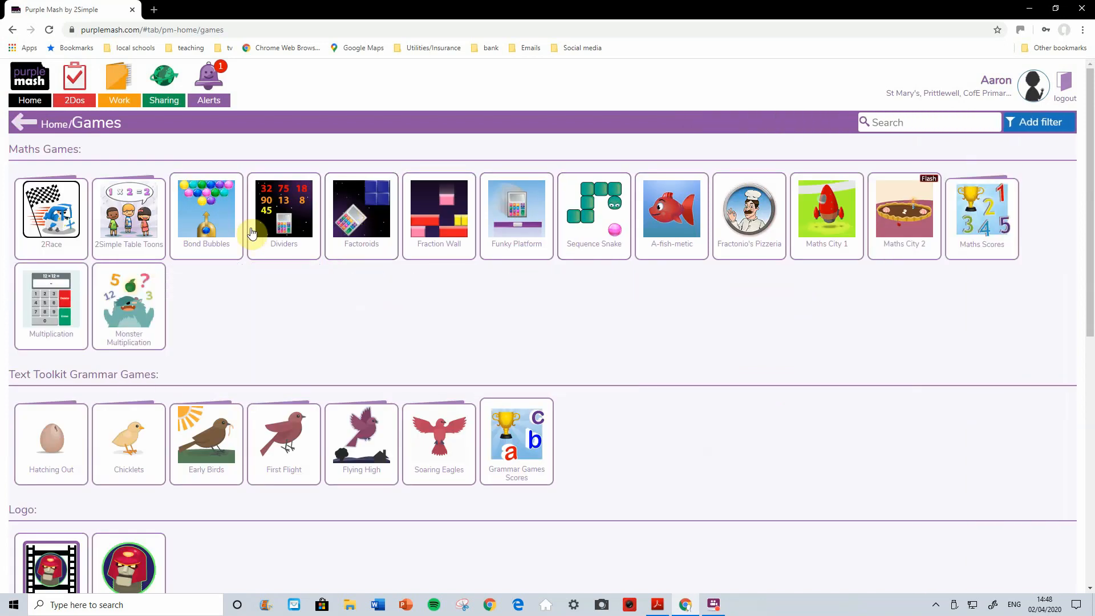
mouse_move(283, 209)
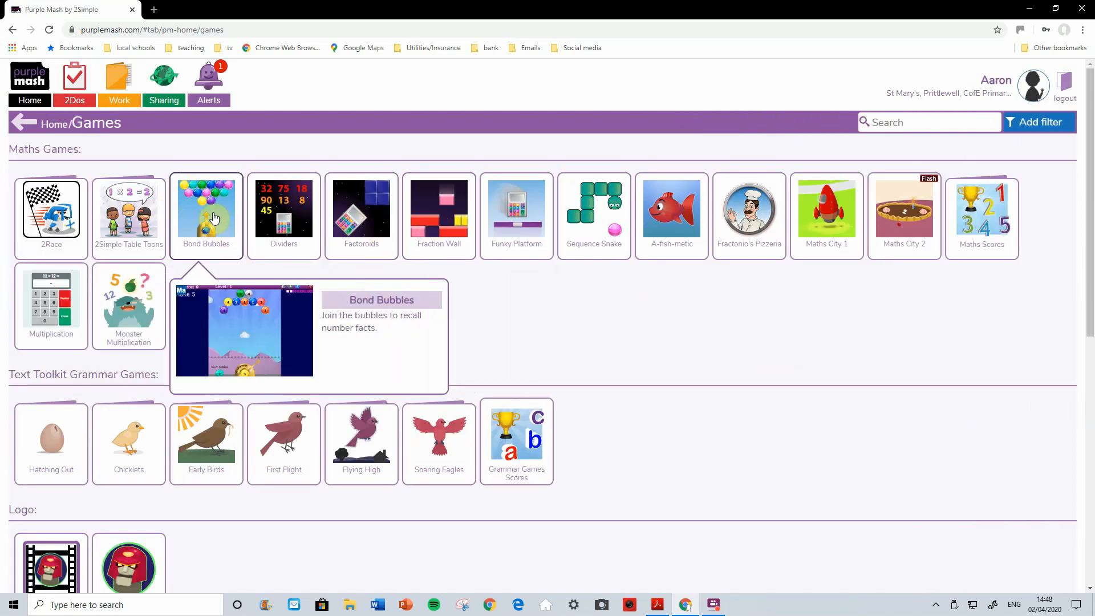
mouse_move(1033, 86)
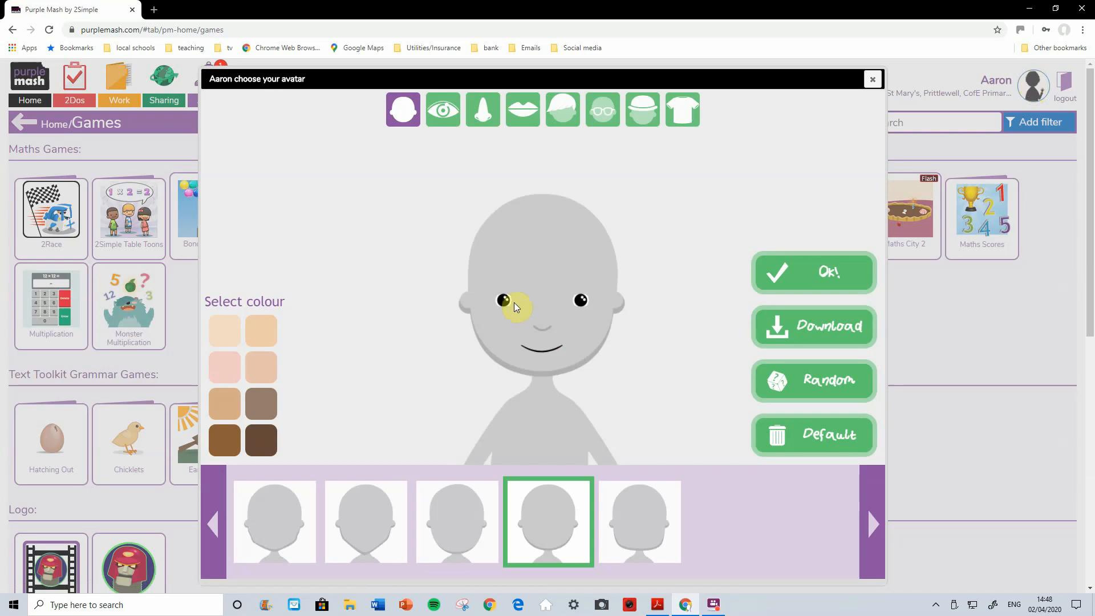
Give the avatar brown skin, a new nose shape and a toothy grin.
left_click(261, 404)
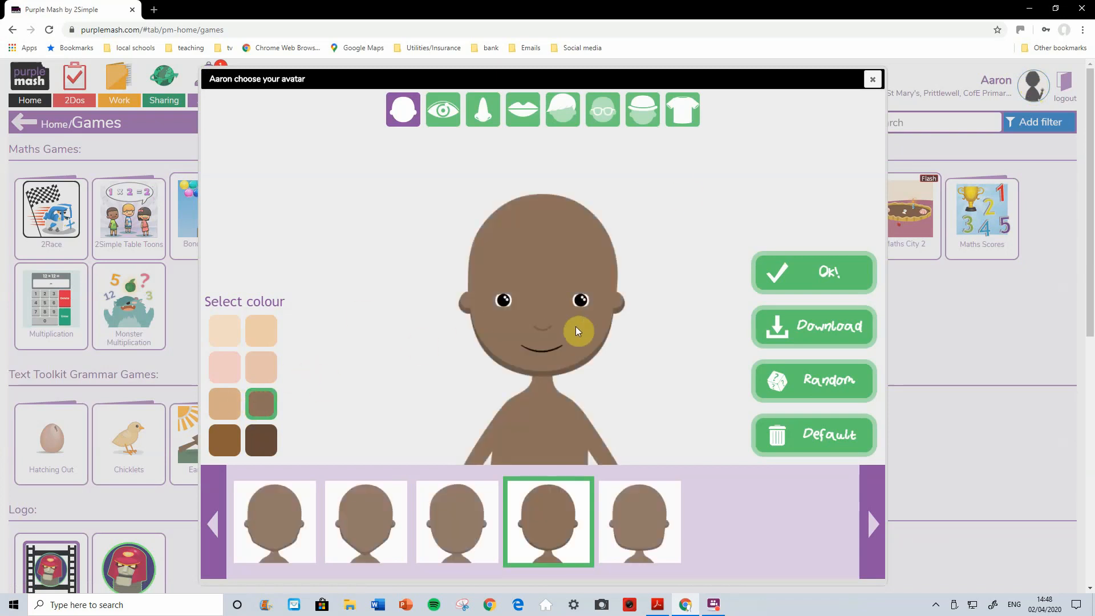
left_click(442, 109)
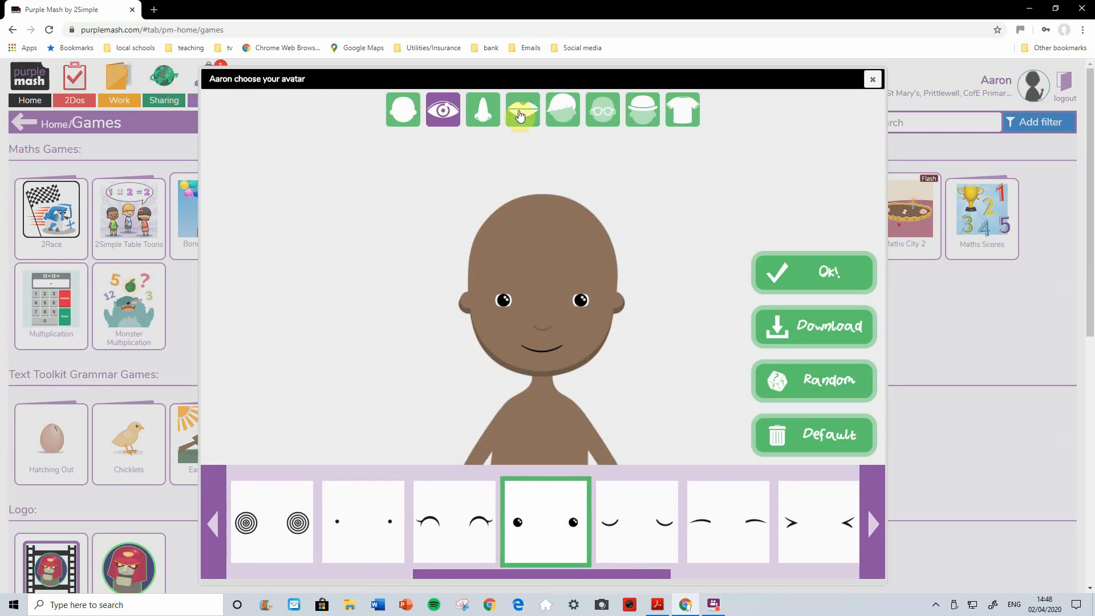
left_click(482, 109)
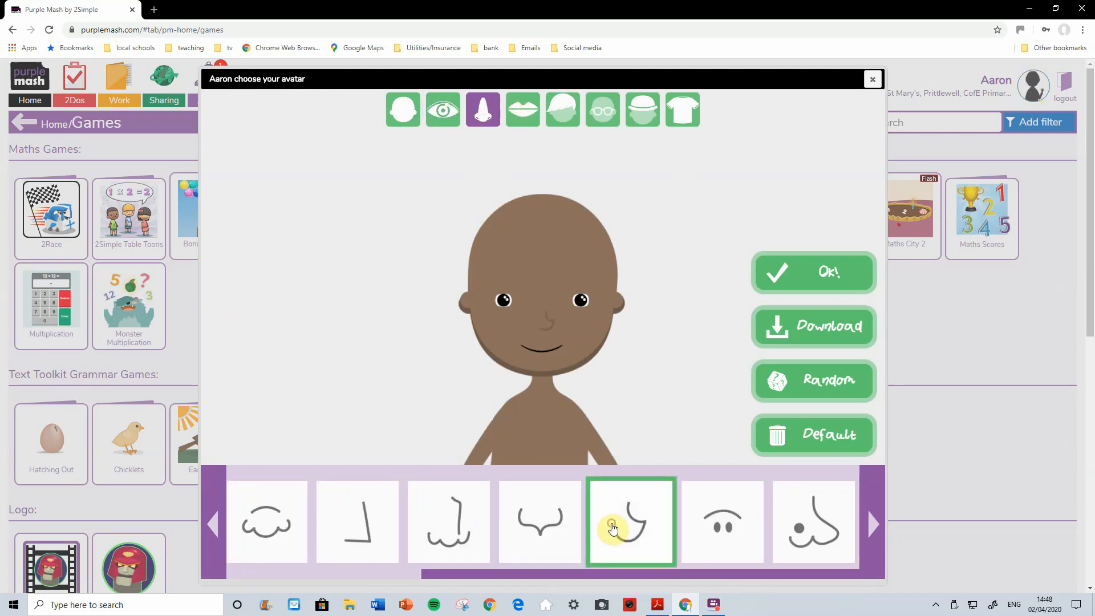
left_click(523, 110)
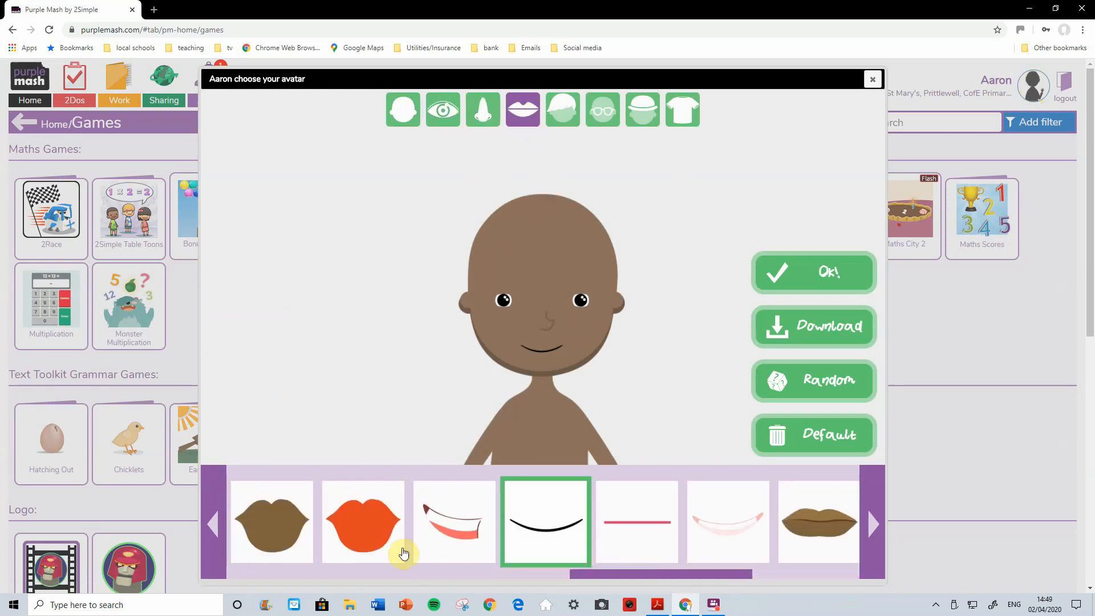
left_click(454, 522)
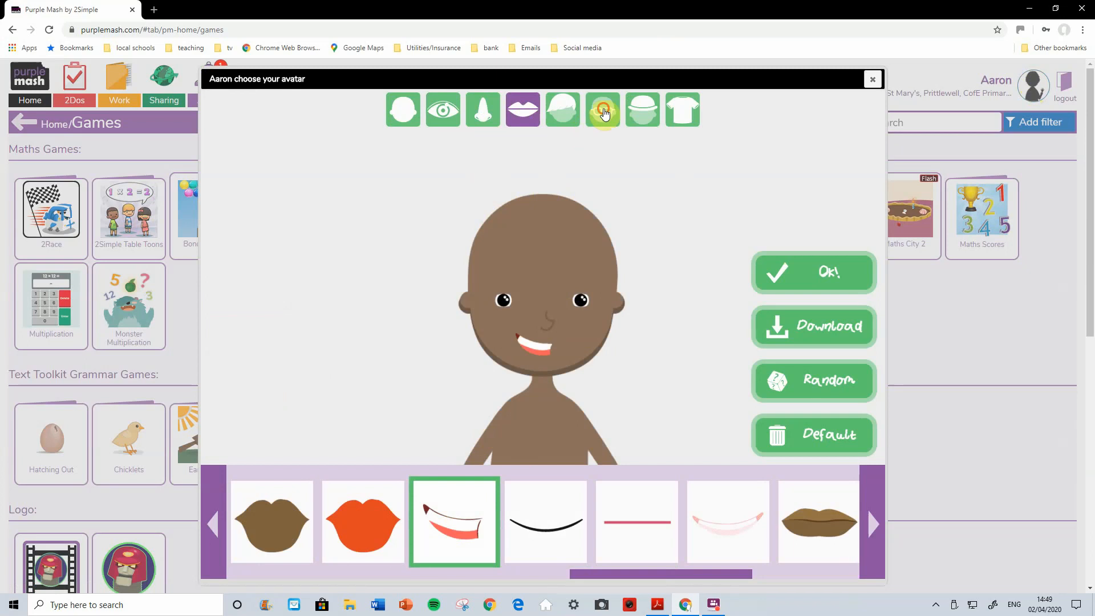
Add star glasses and a graduation cap, then confirm the new avatar.
left_click(602, 109)
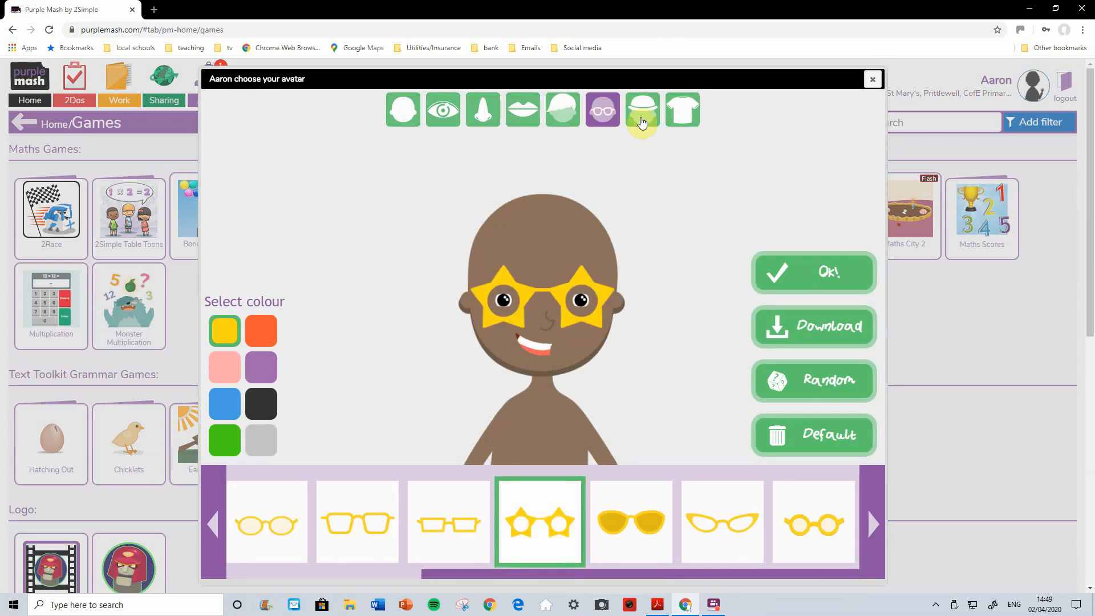
left_click(641, 109)
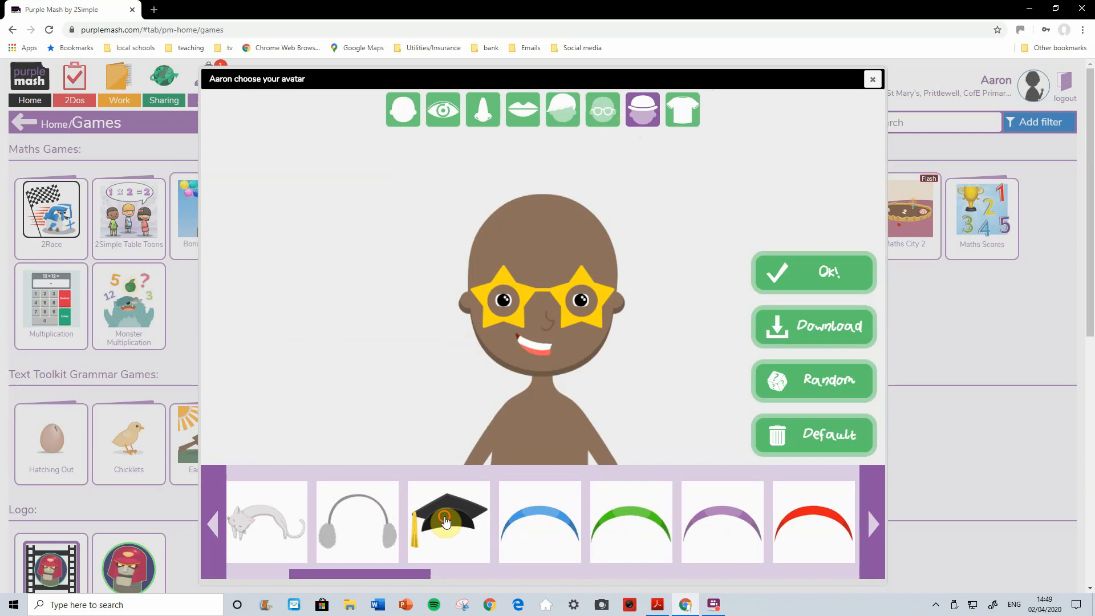
left_click(447, 521)
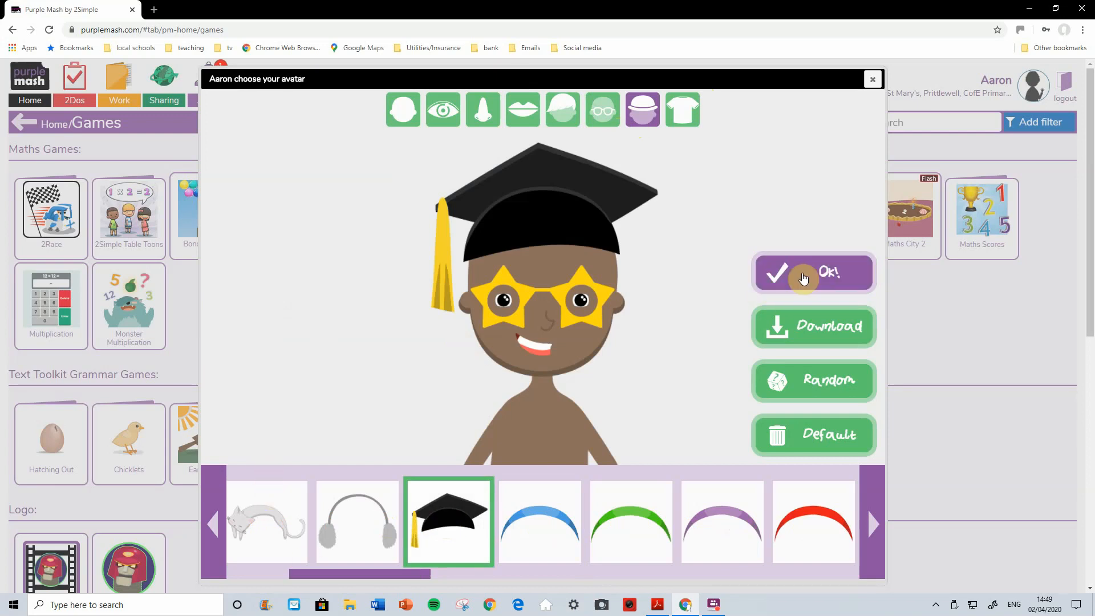
left_click(812, 273)
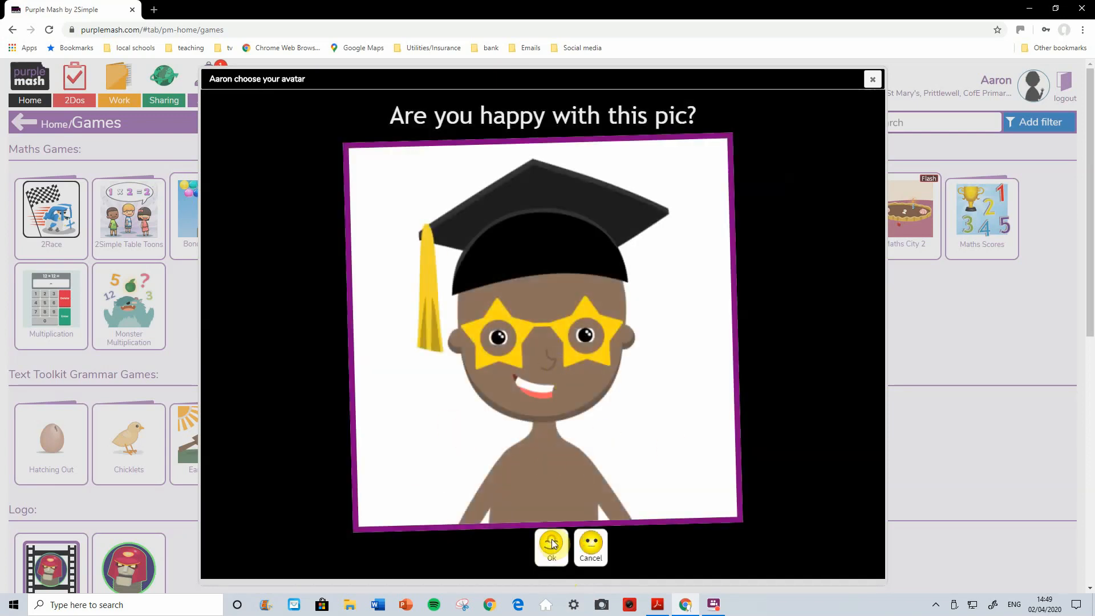
left_click(550, 545)
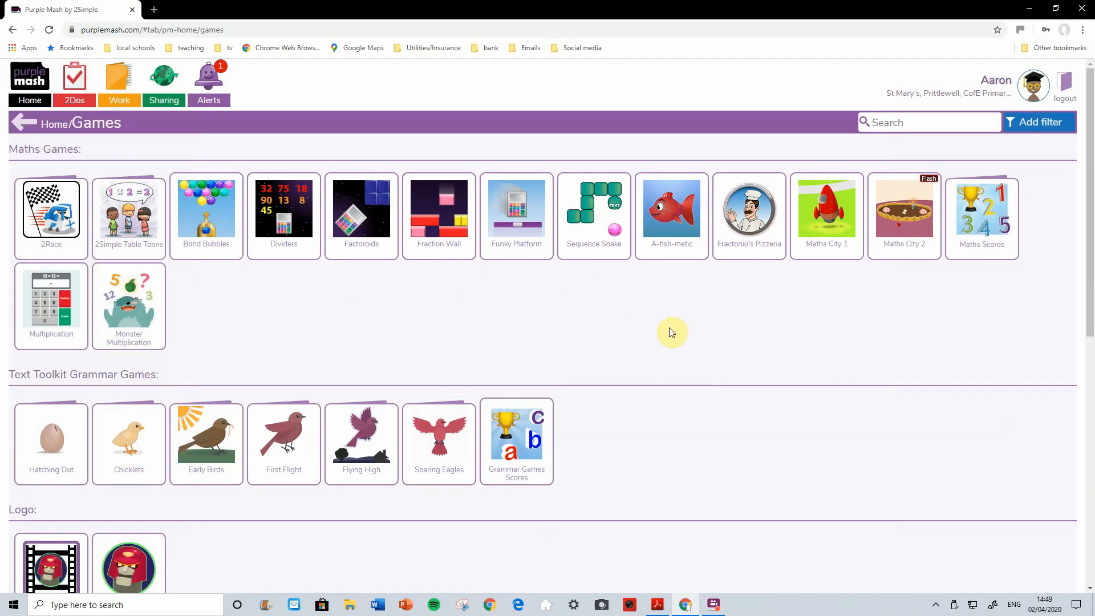